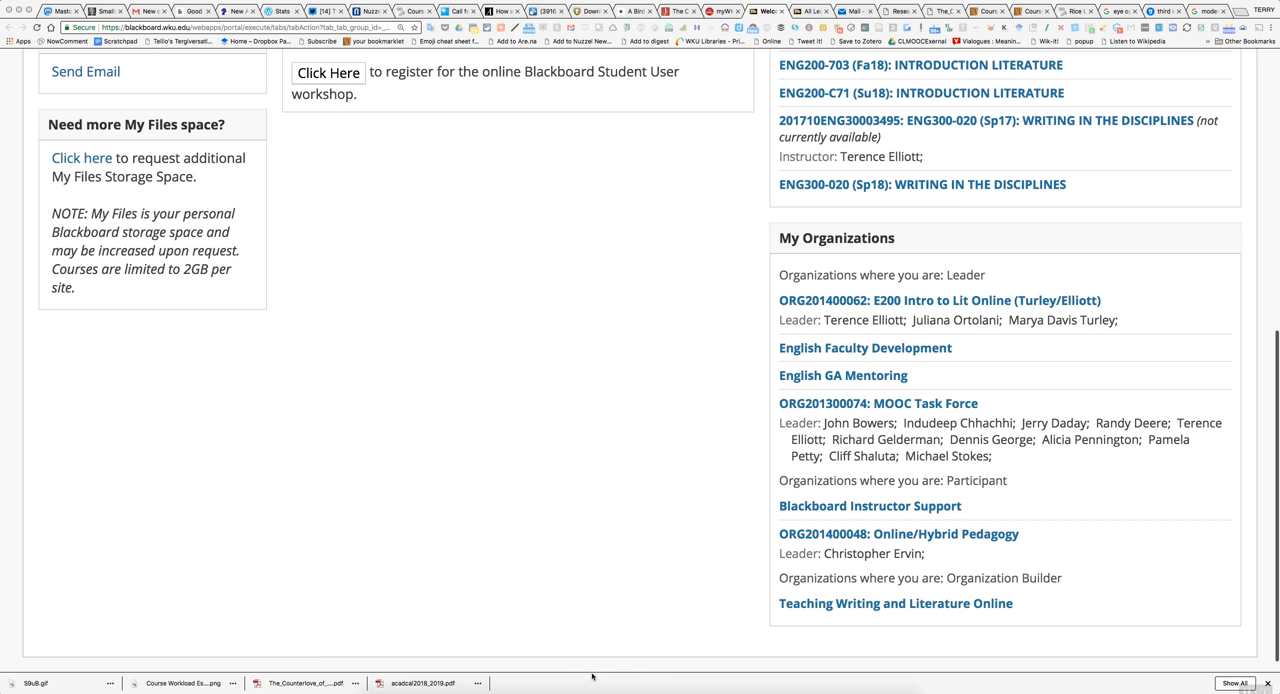
mouse_move(863, 342)
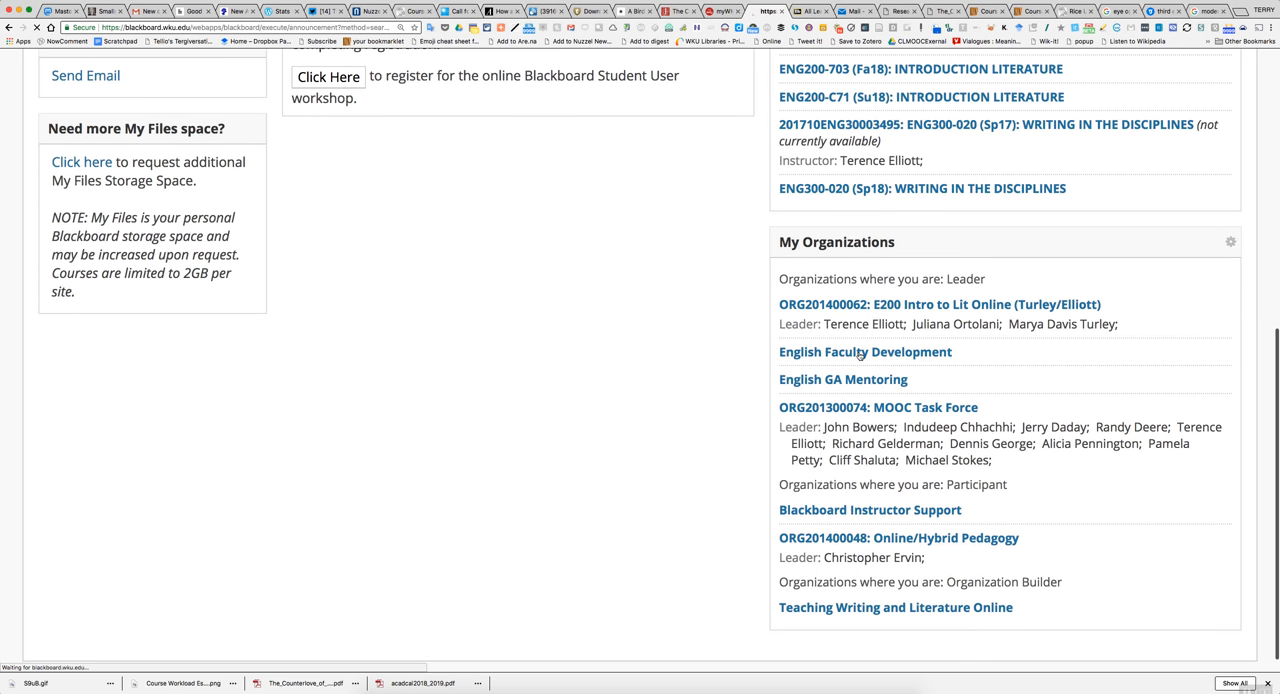
Step: Open the English Faculty Development organization, skim its announcements, and enter EFDBlog
left_click(864, 351)
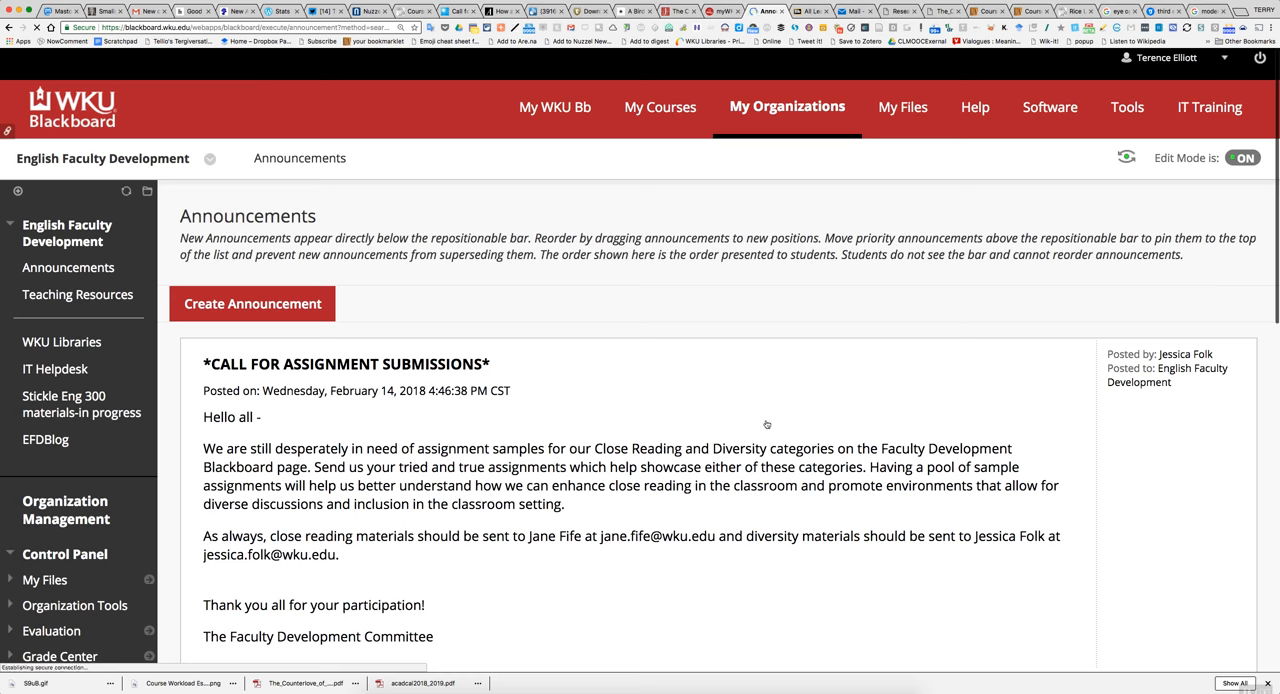
scroll("down", 3)
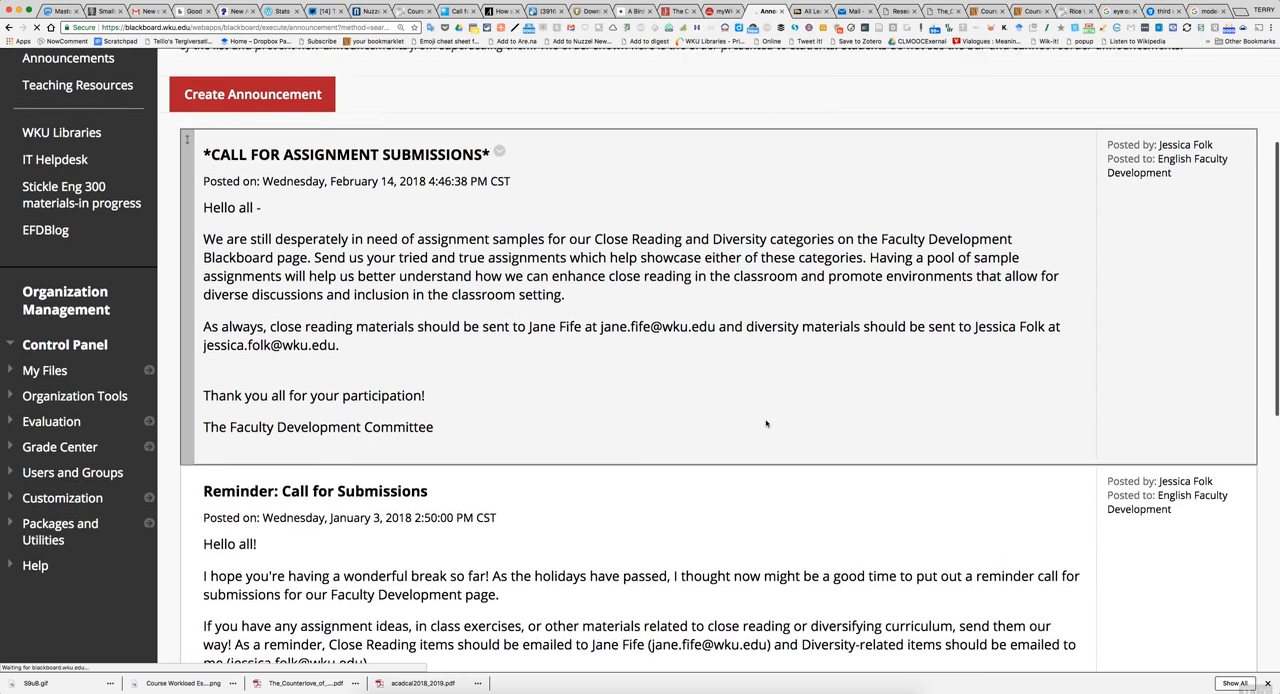
scroll("up", 3)
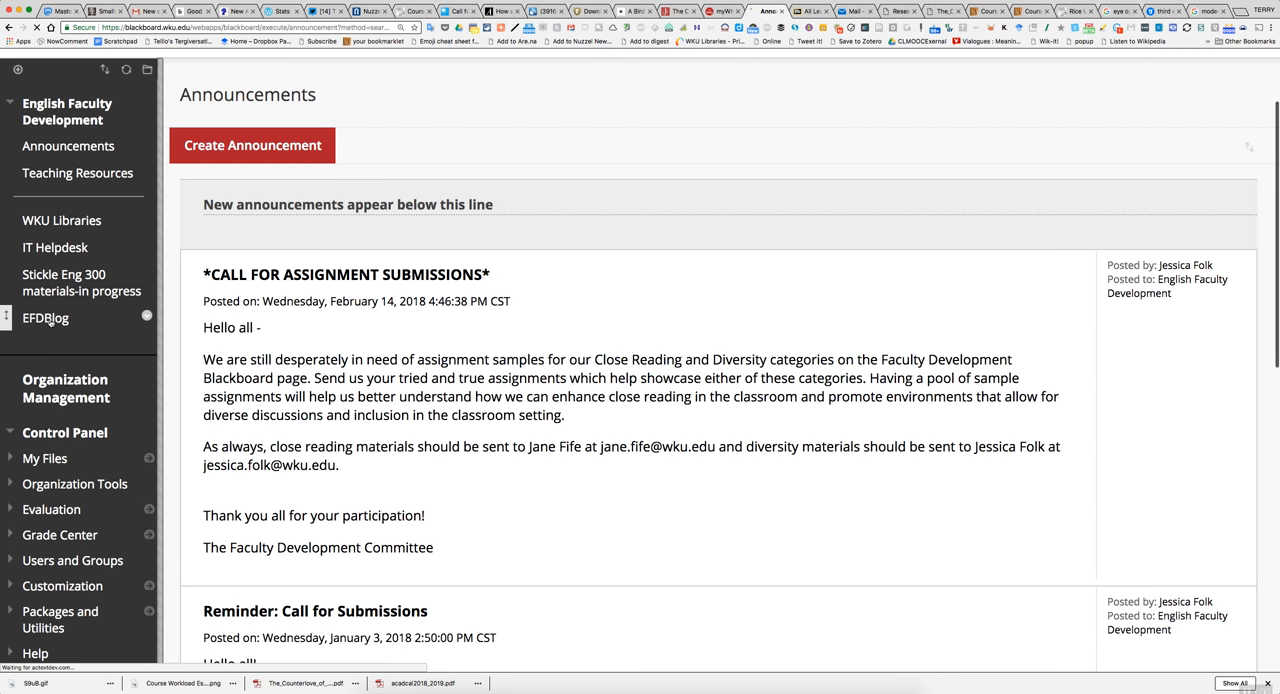
left_click(45, 317)
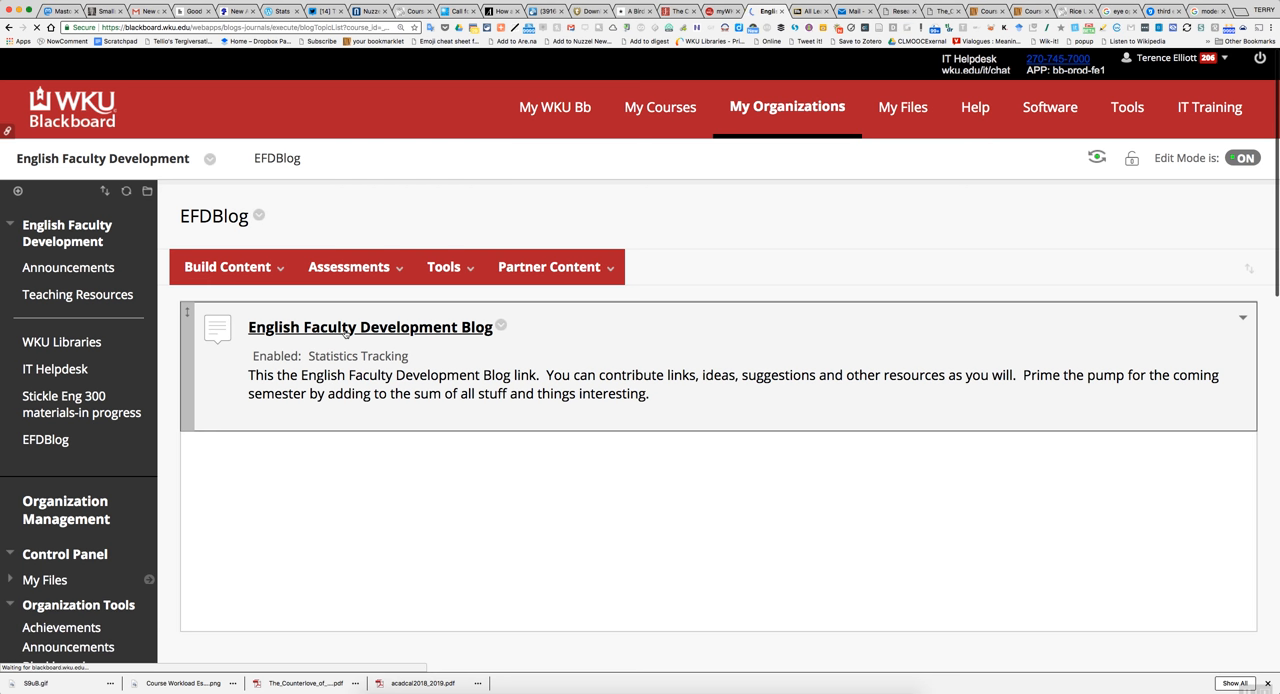
Step: Open the English Faculty Development Blog, read the Course Workload Estimator post, and expand organization tools
left_click(369, 327)
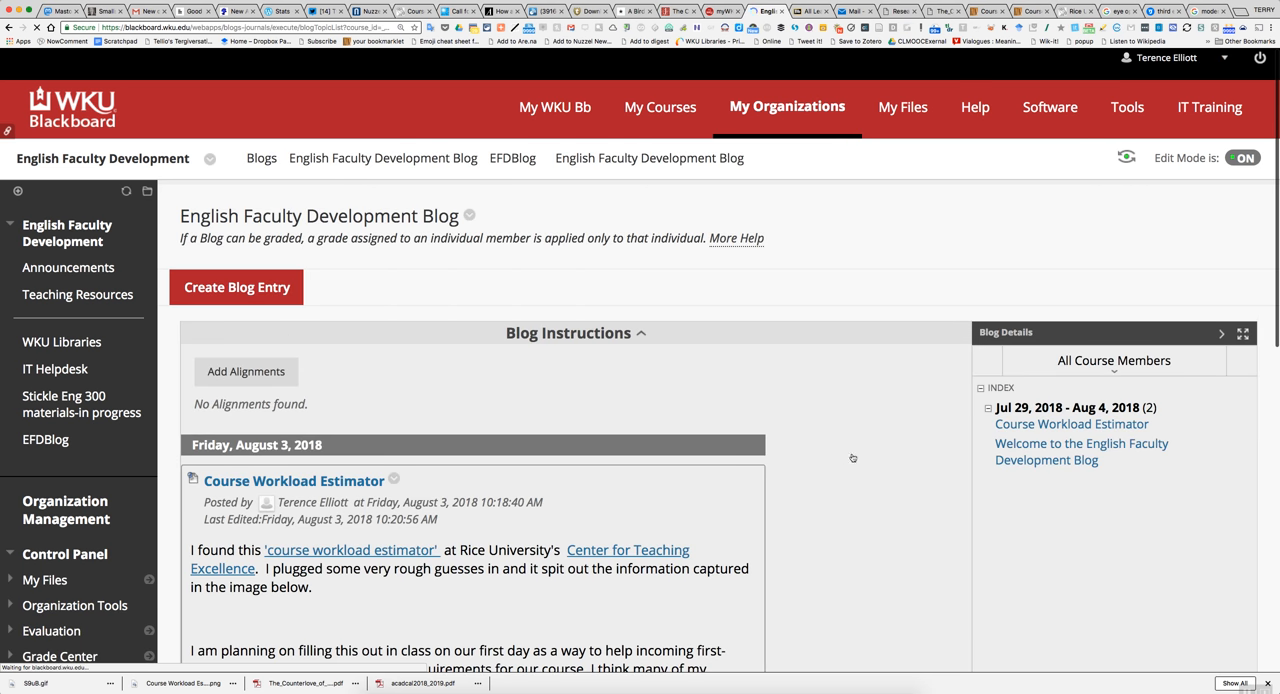
scroll("down", 3)
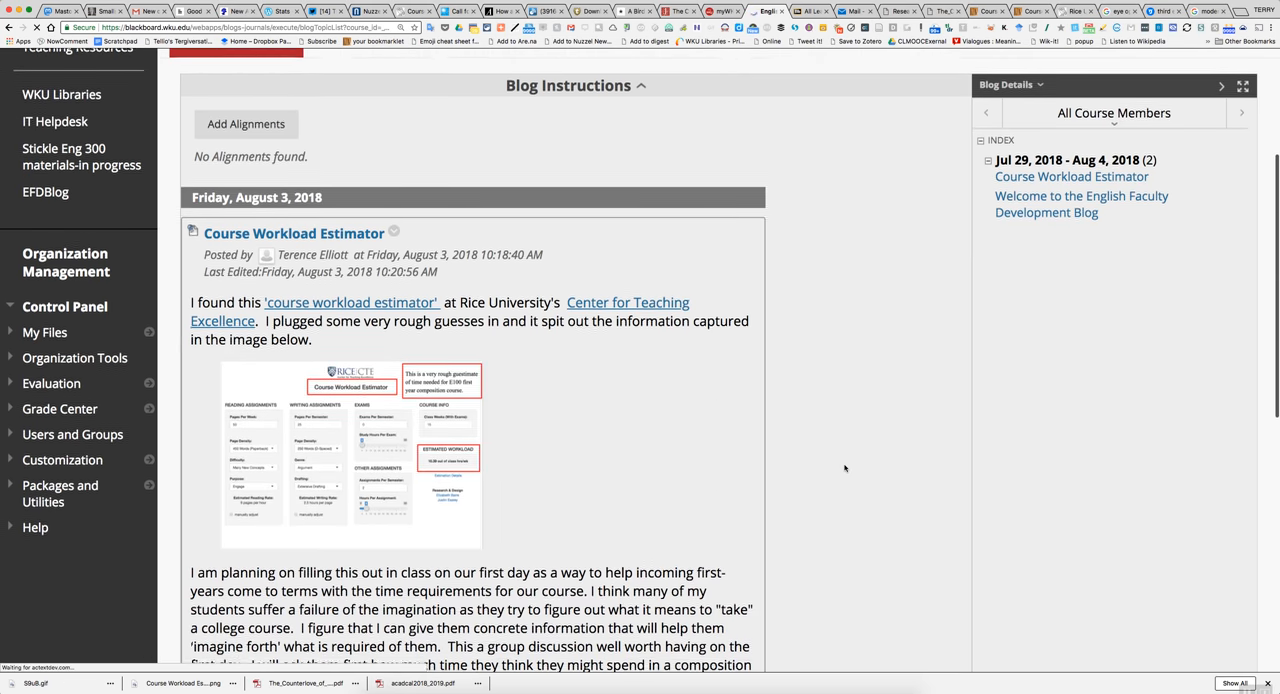
scroll("up", 3)
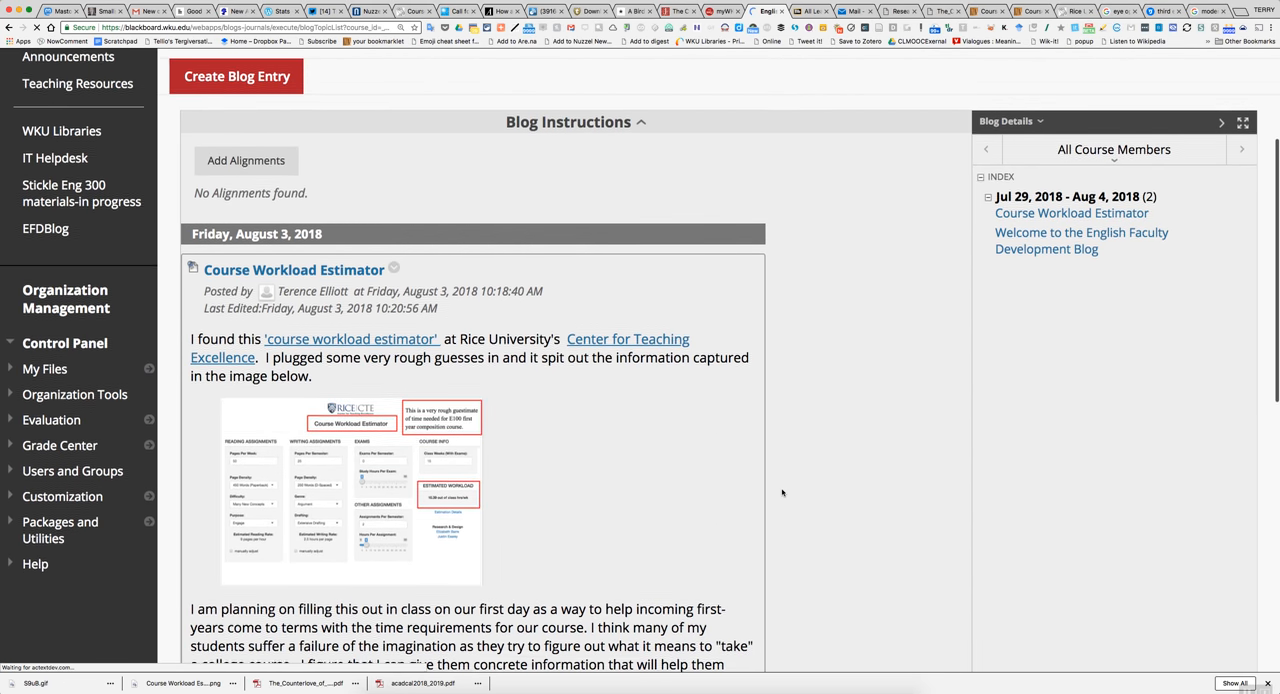
scroll("down", 3)
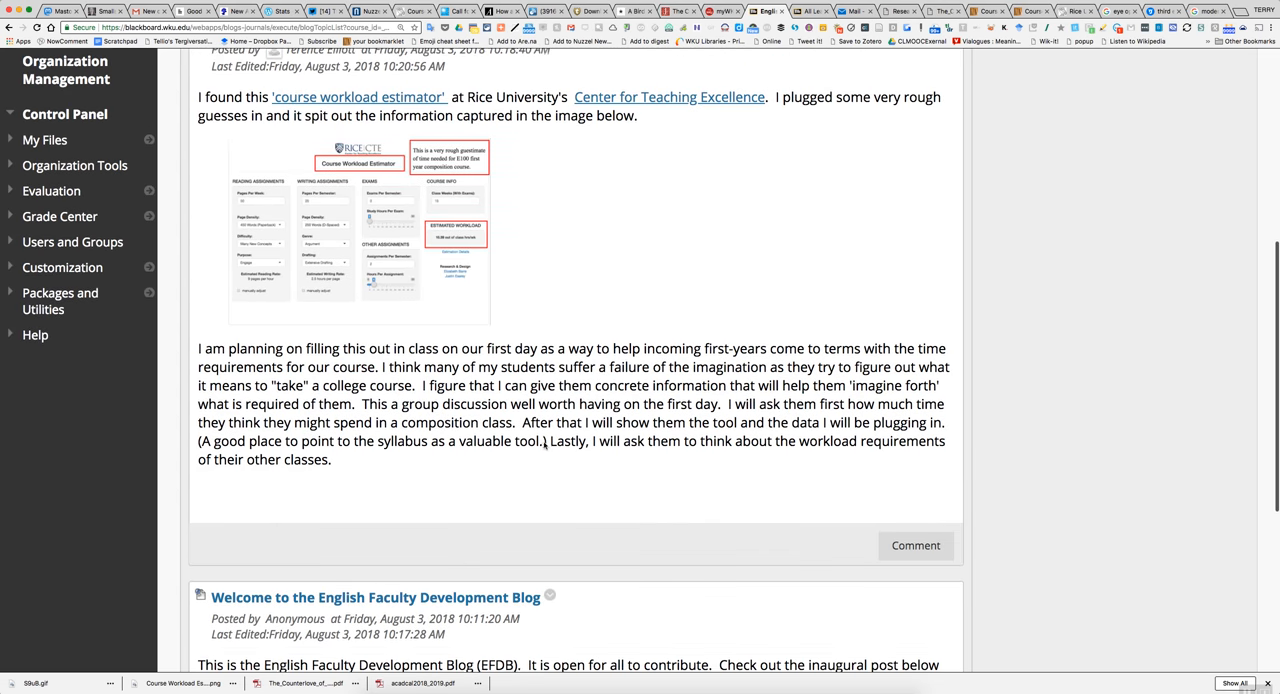
scroll("up", 3)
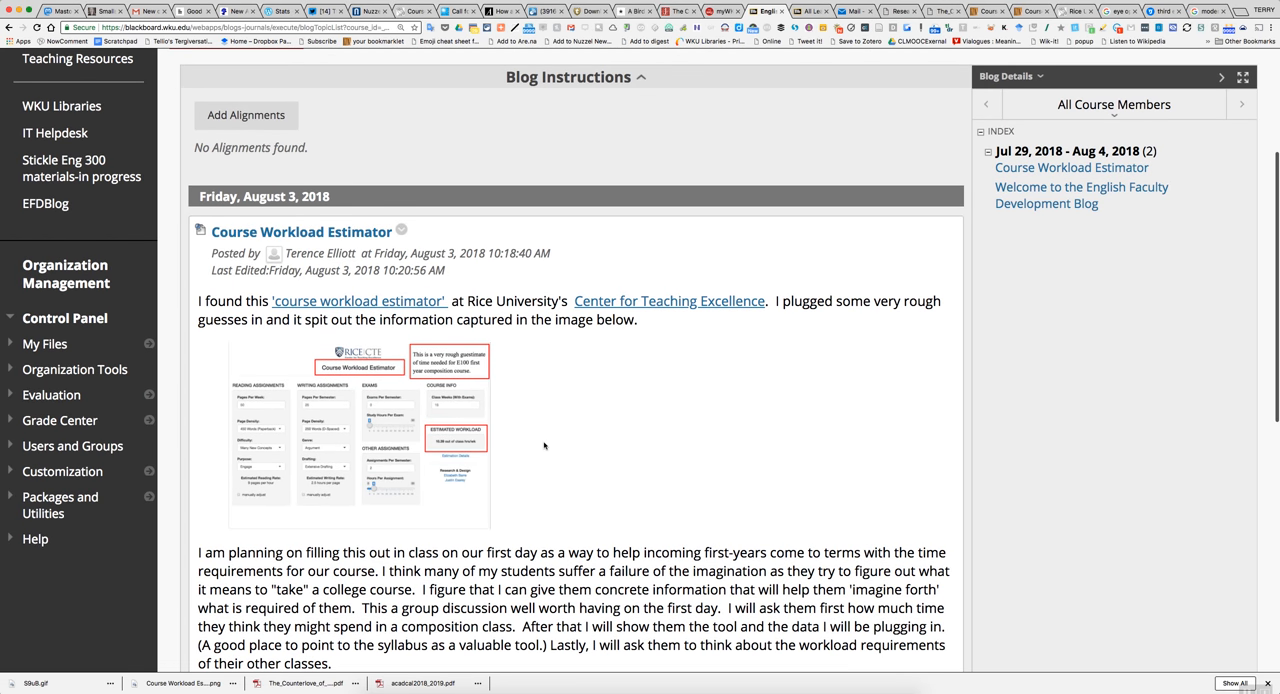
left_click(74, 369)
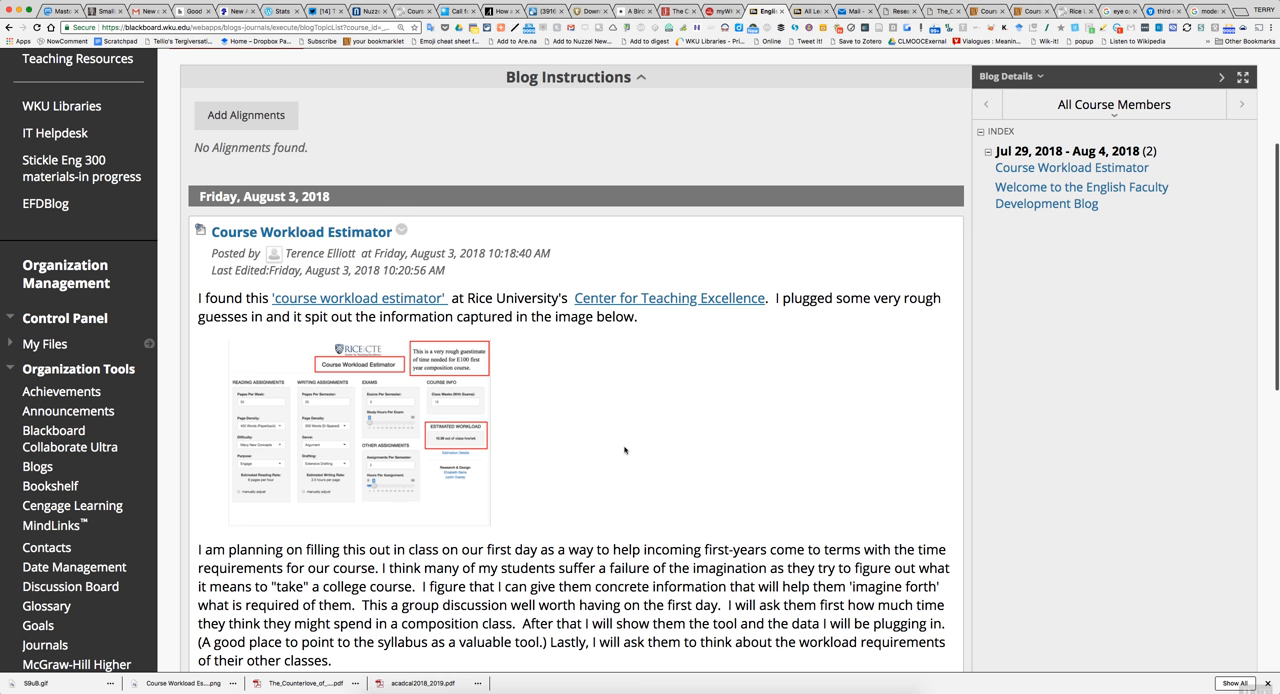
mouse_move(572, 384)
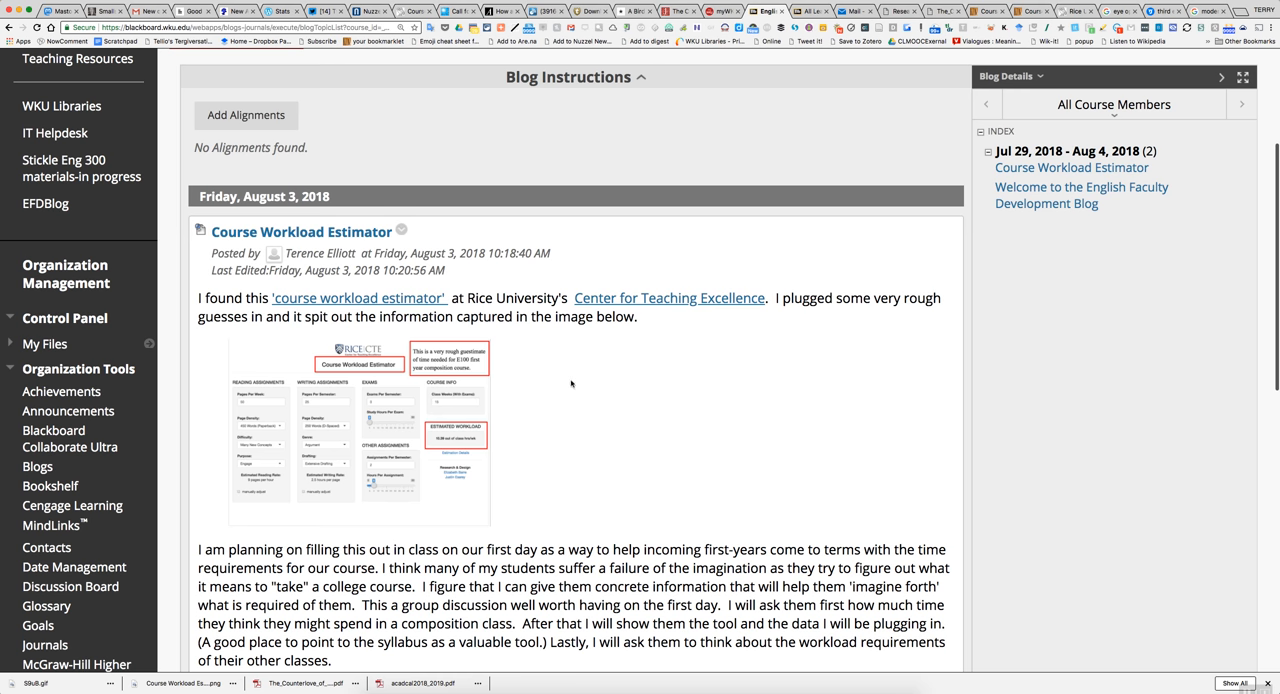
Step: Scroll down to the Welcome post below the estimator post and back up
scroll("down", 3)
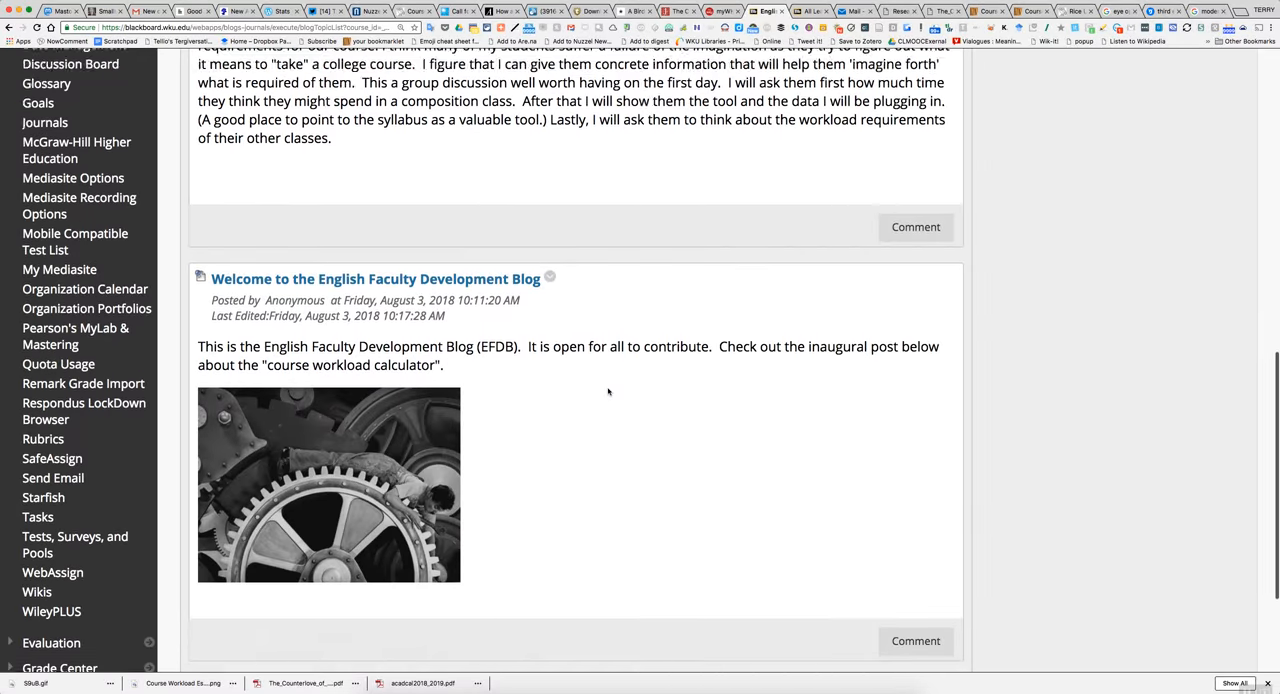
scroll("up", 3)
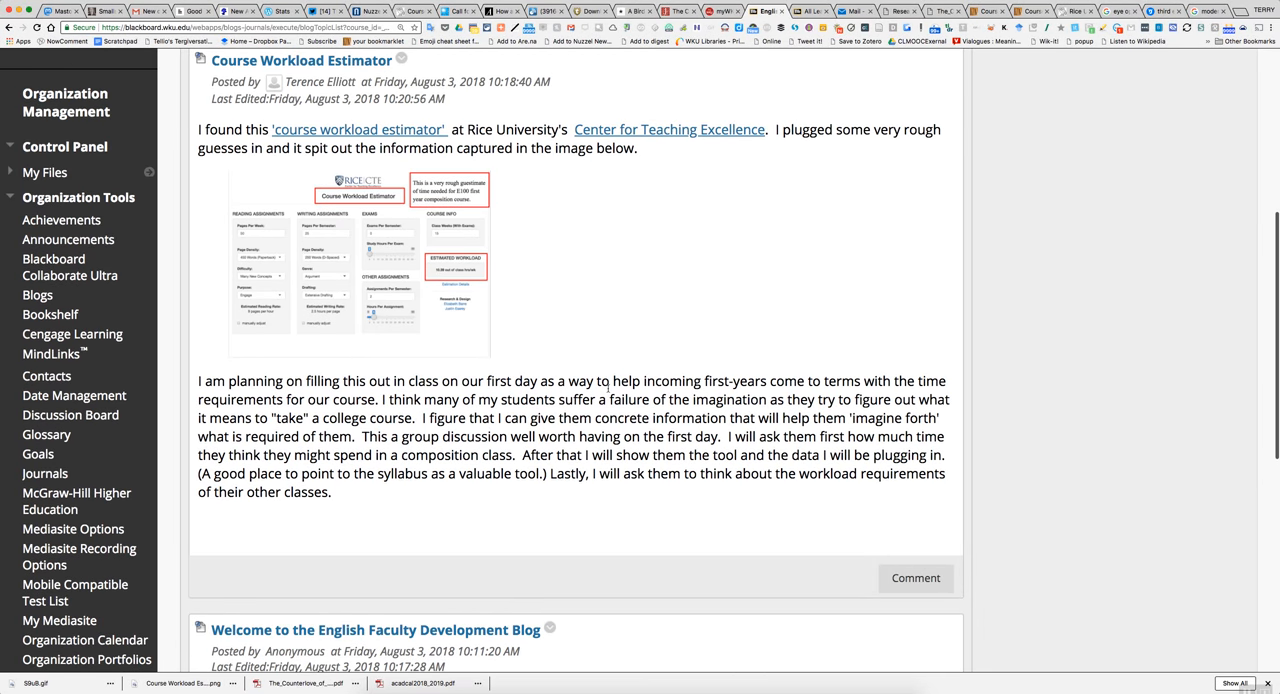